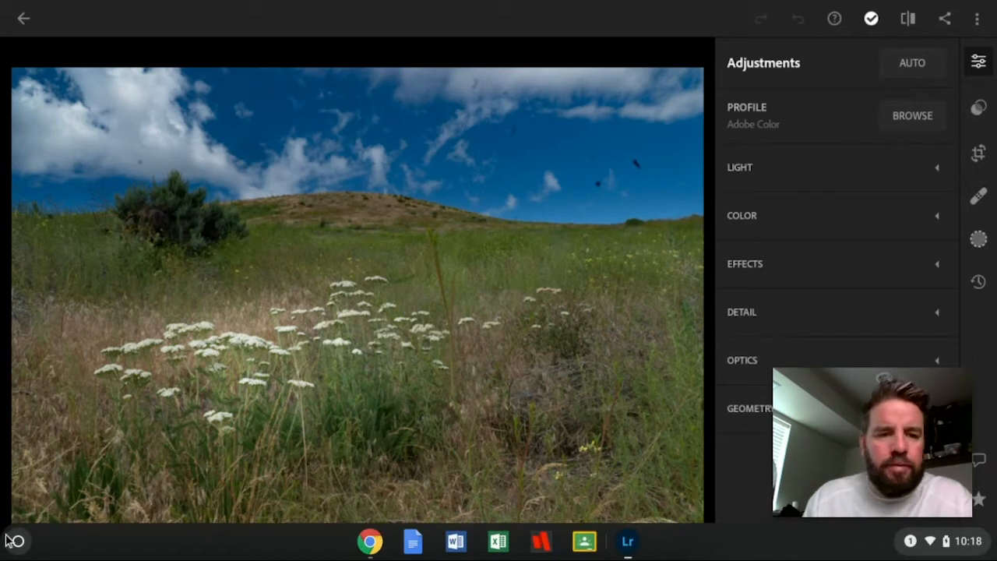
left_click(17, 540)
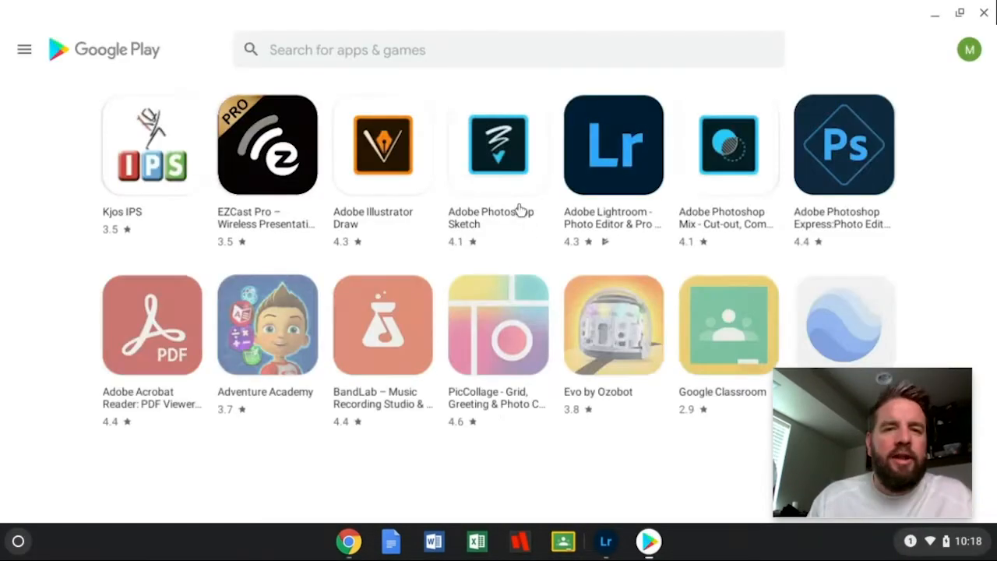
scroll("down", 3)
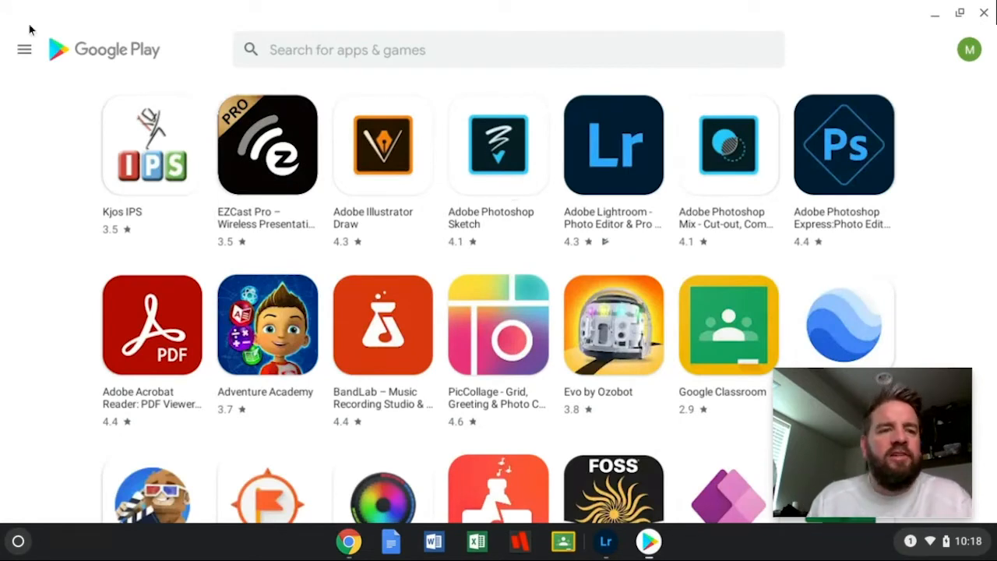
left_click(25, 50)
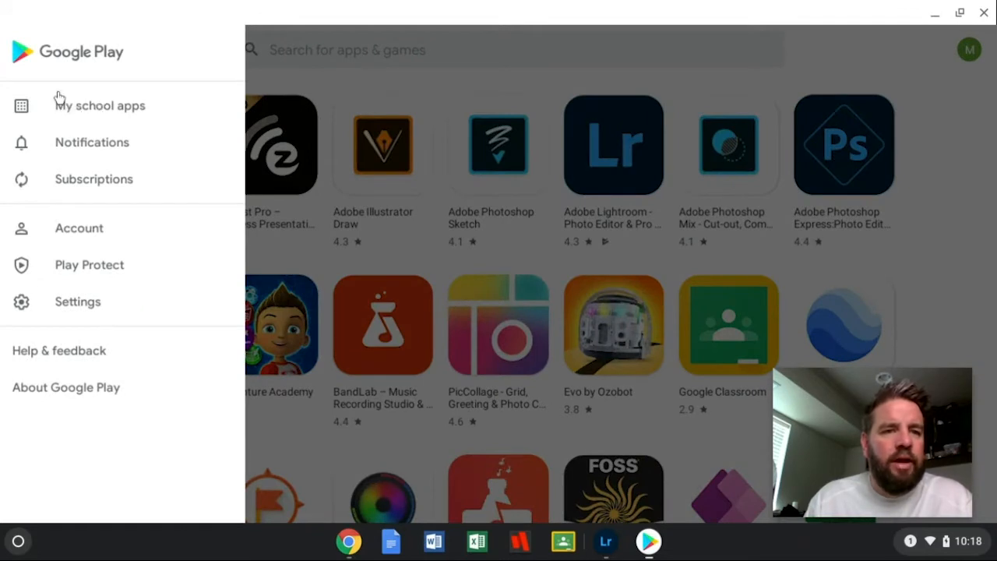
mouse_move(91, 130)
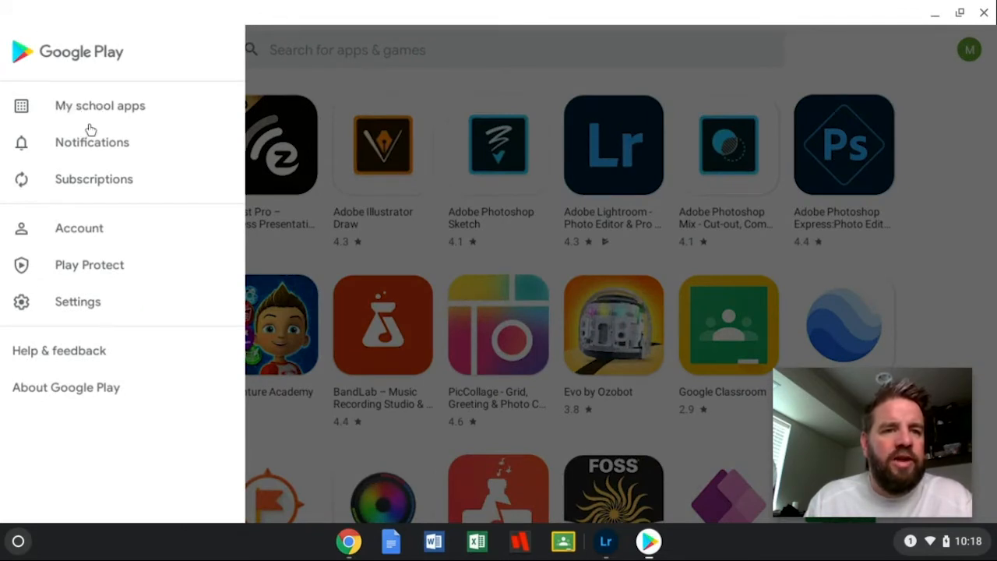
left_click(99, 106)
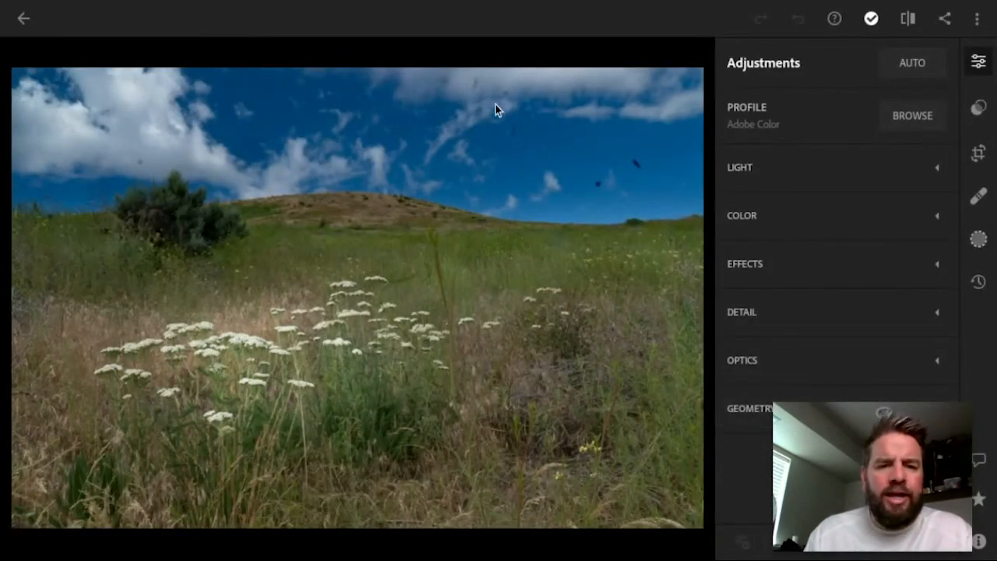
mouse_move(607, 186)
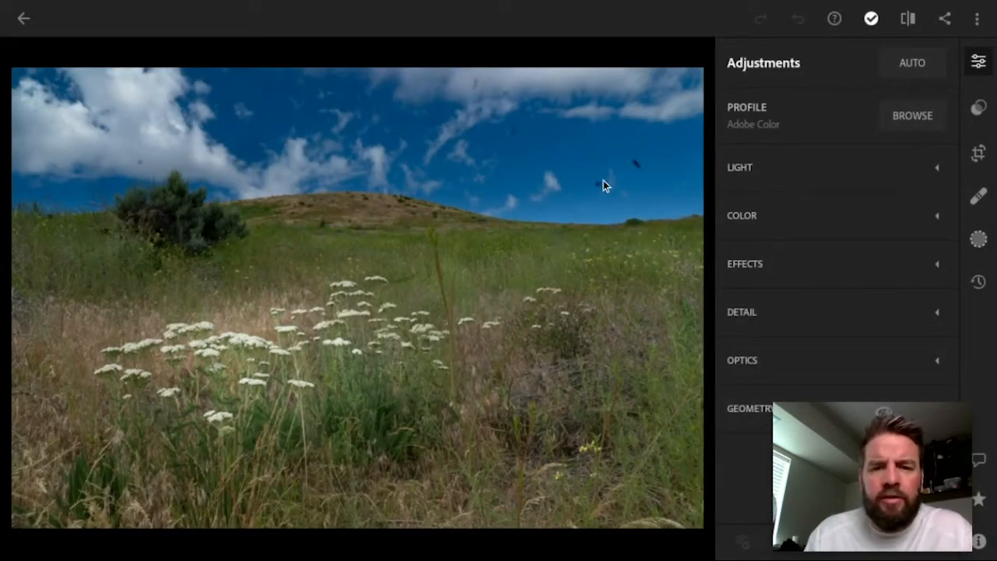
mouse_move(153, 166)
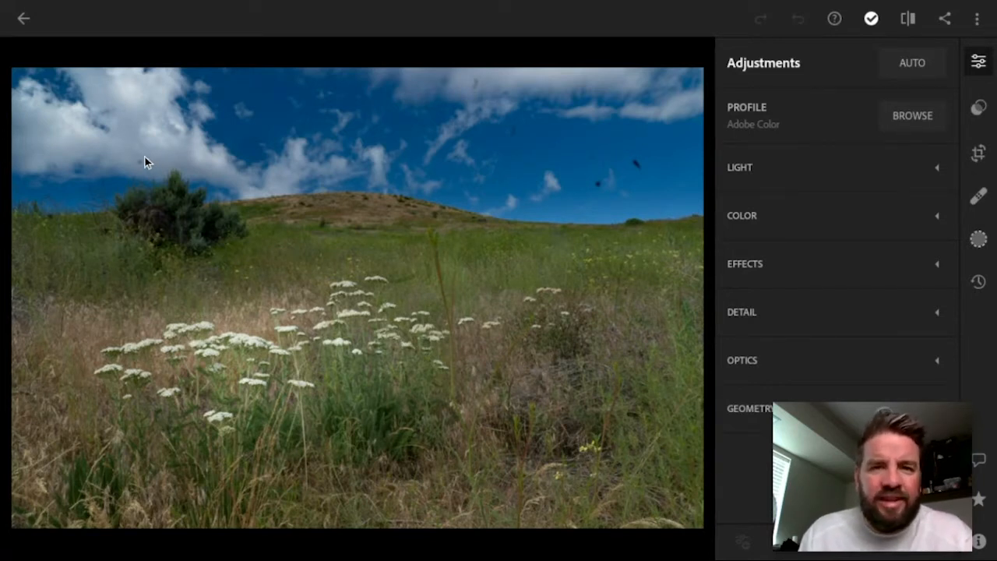
mouse_move(567, 164)
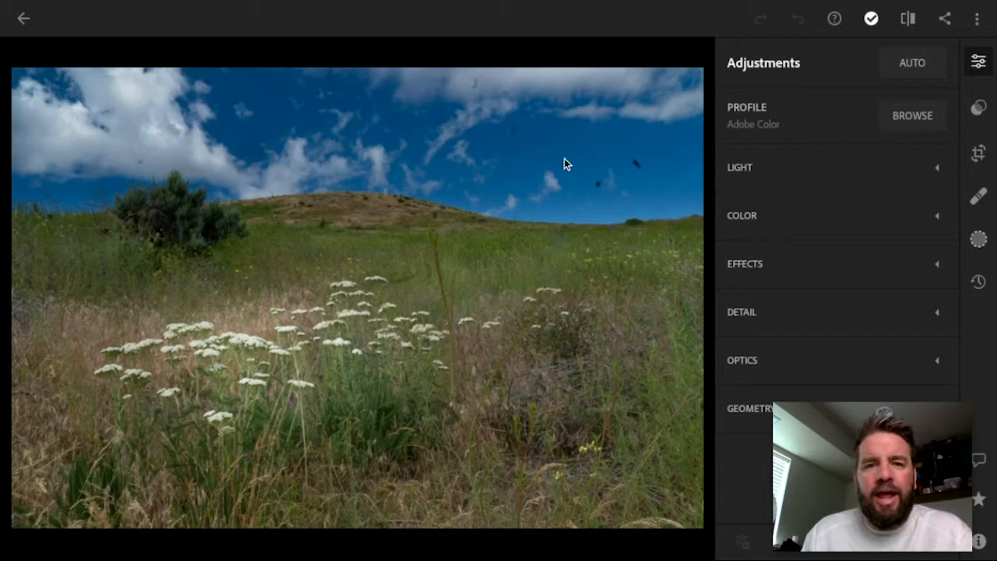
mouse_move(662, 171)
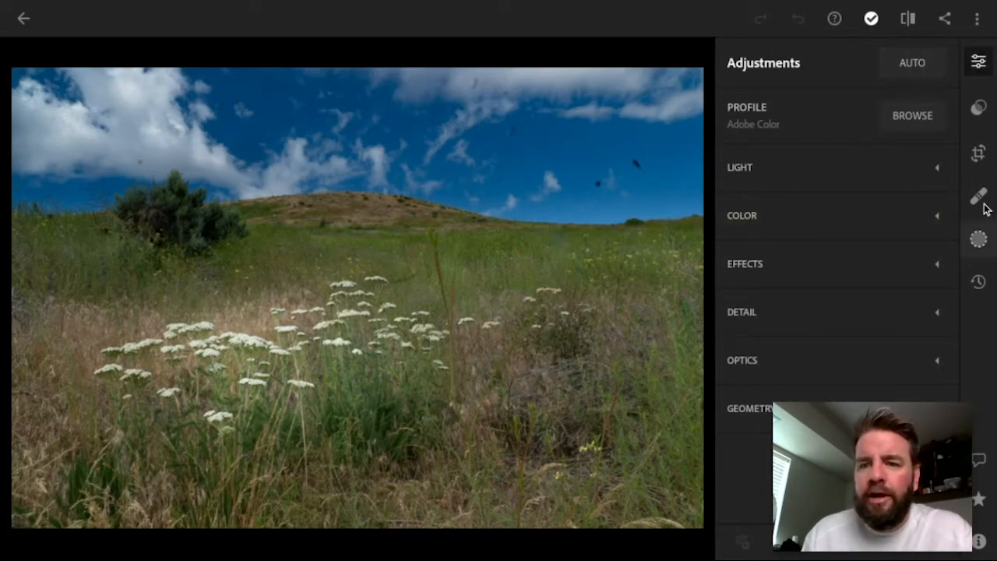
mouse_move(979, 196)
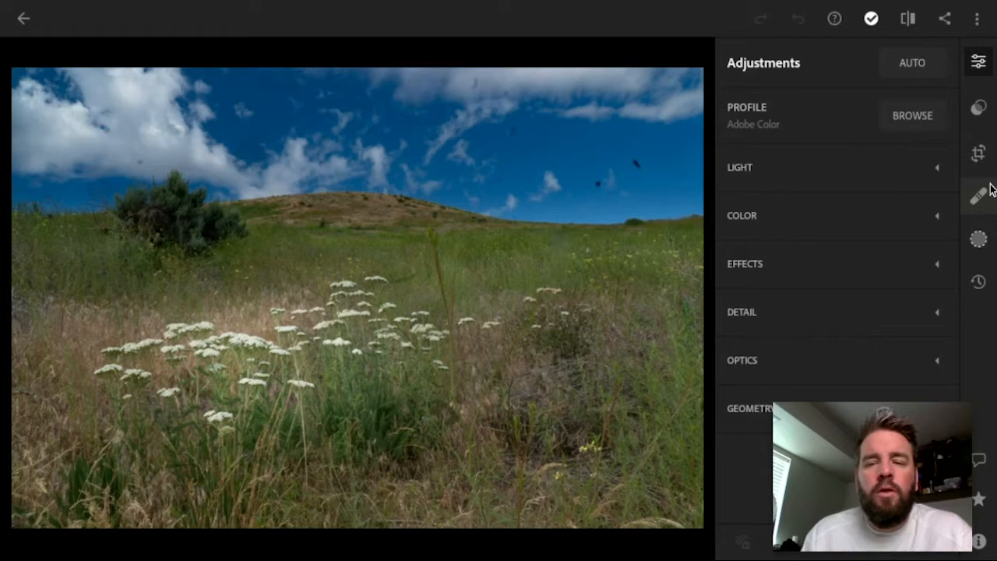
- Enter Spot Heal on the landscape and lower the brush size to 81
left_click(979, 195)
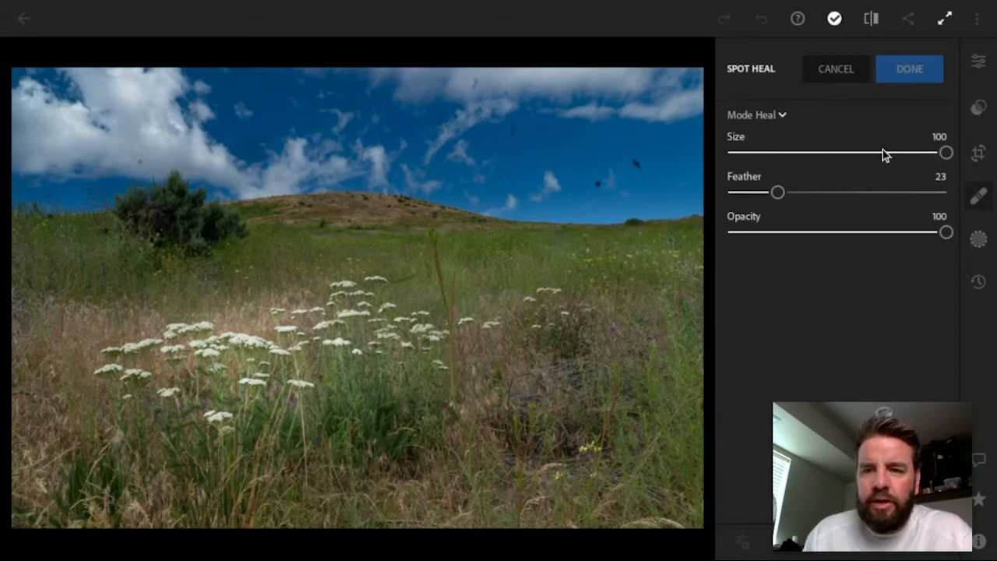
left_click_drag(947, 153, 801, 153)
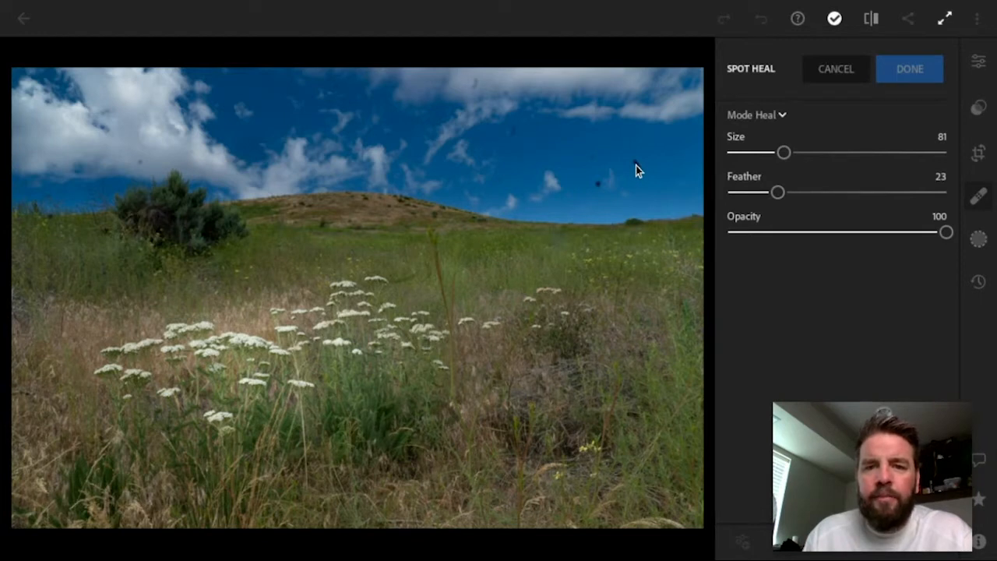
- Heal the dust speck in the upper-right sky, sampling from nearby sky
left_click(636, 164)
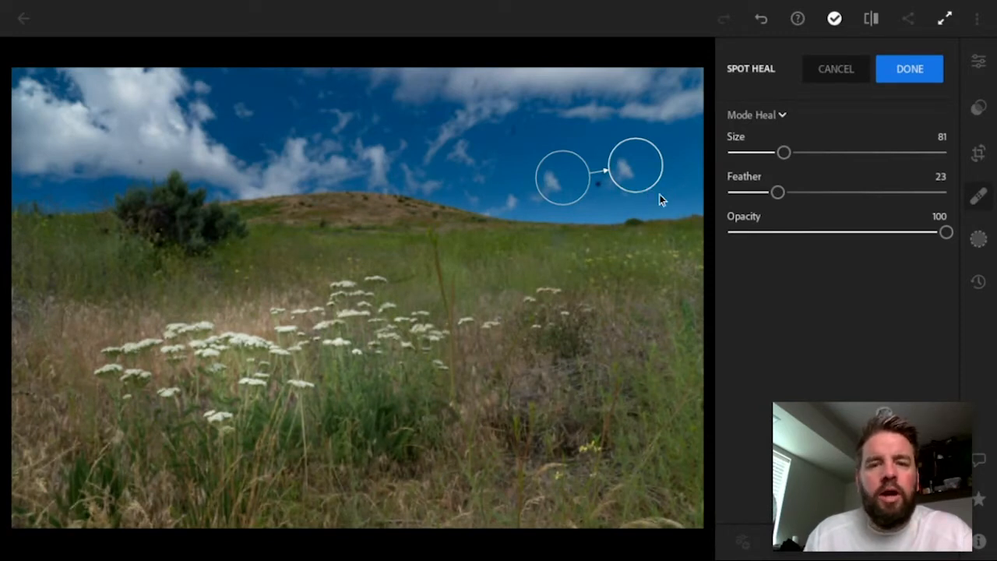
mouse_move(626, 180)
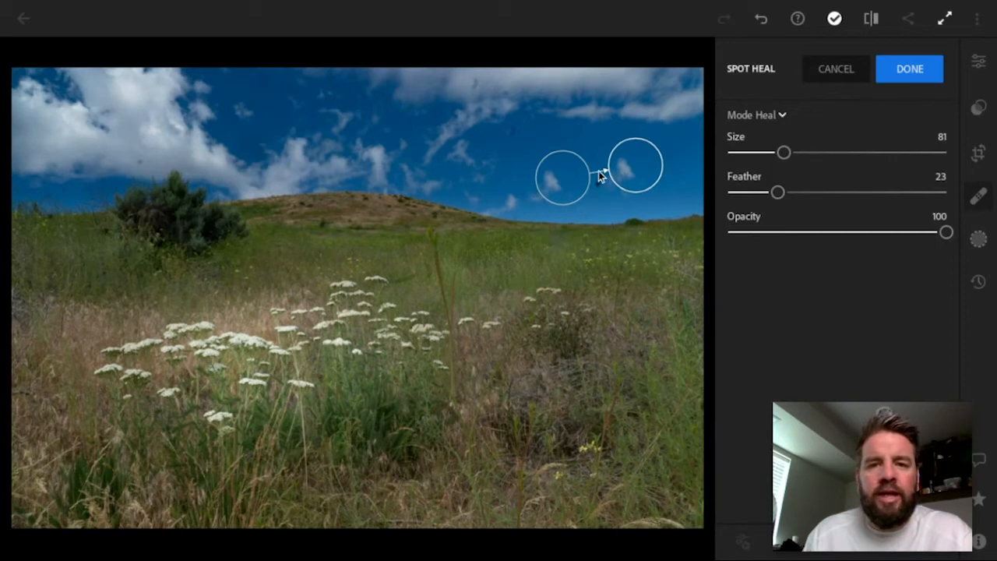
mouse_move(545, 187)
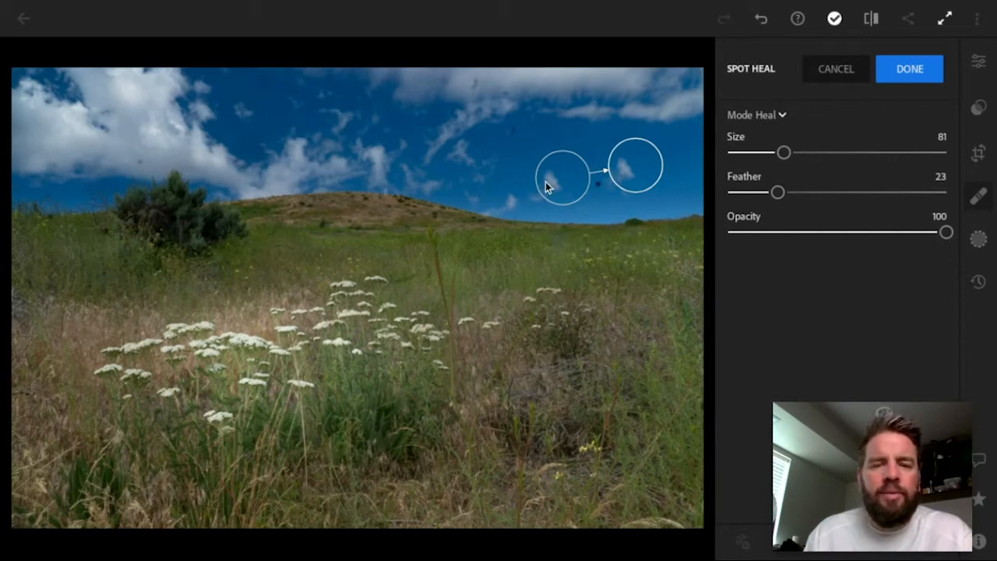
mouse_move(552, 195)
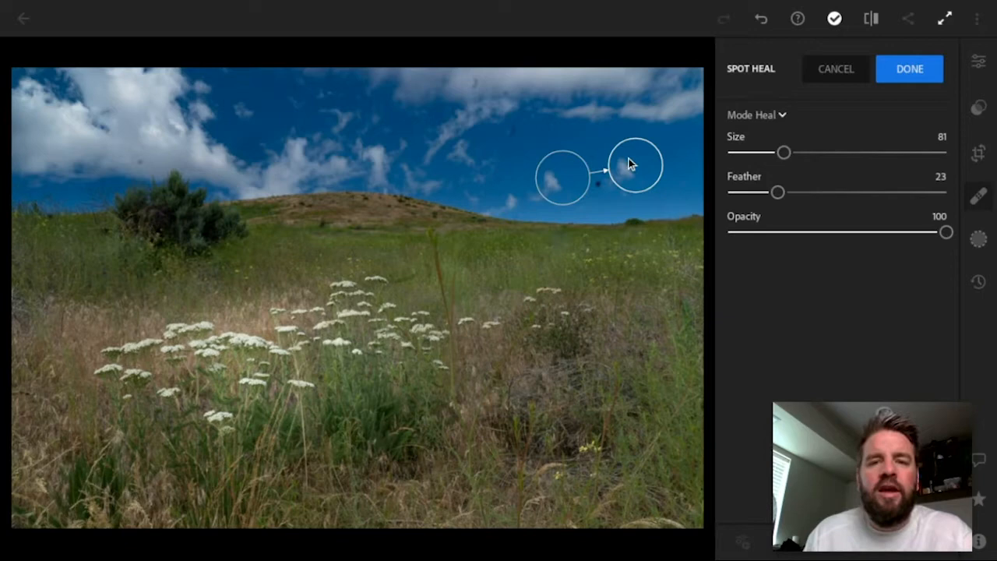
mouse_move(557, 163)
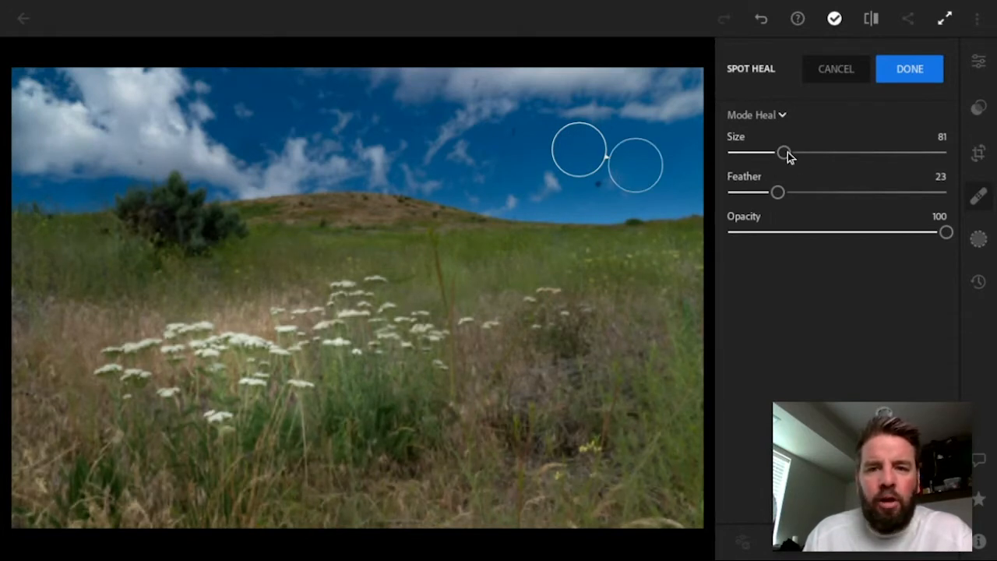
- Shrink the sky heal to size 77, try opacity 79 and 53, then restore it to 100
left_click_drag(786, 152, 757, 153)
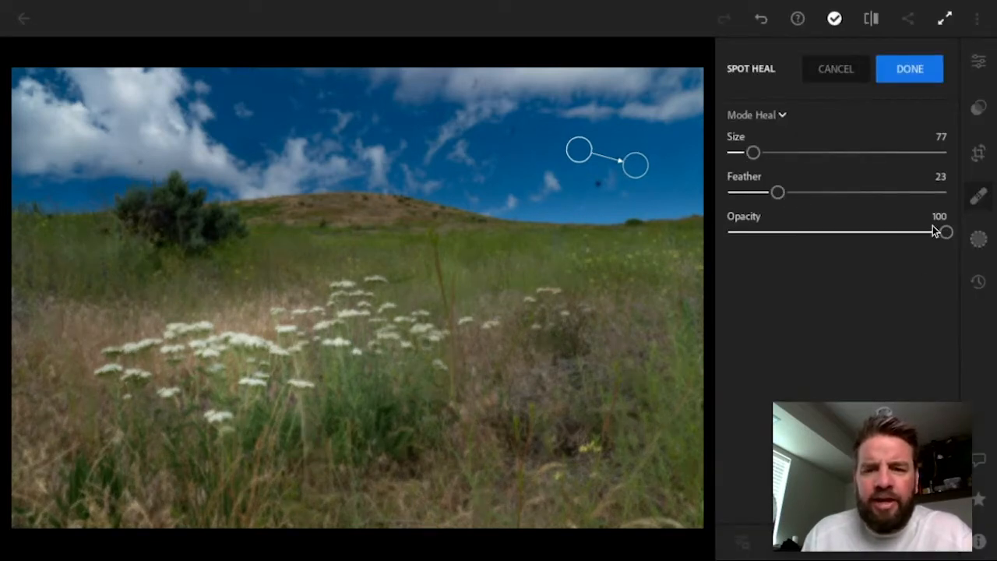
left_click_drag(944, 230, 900, 230)
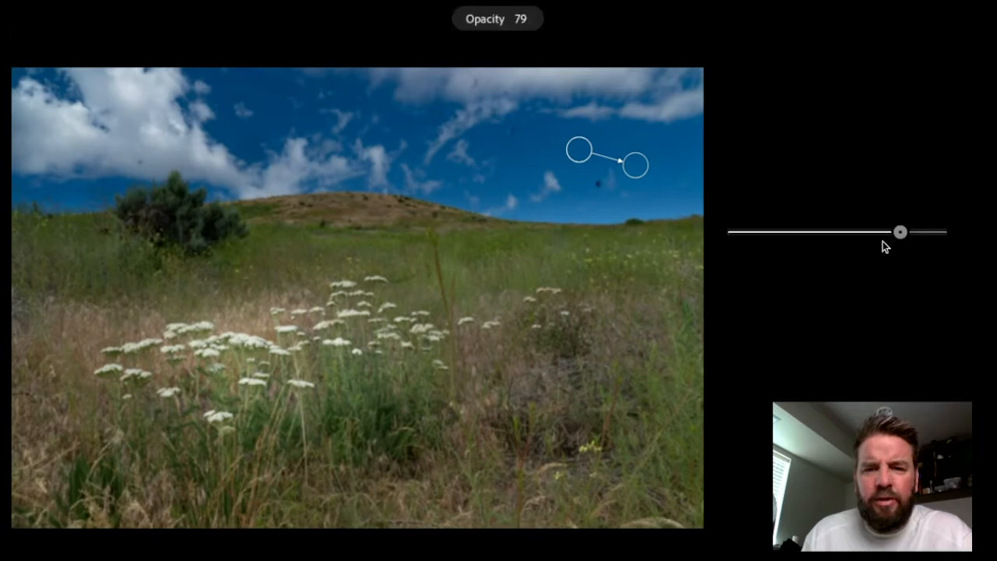
left_click_drag(900, 230, 845, 230)
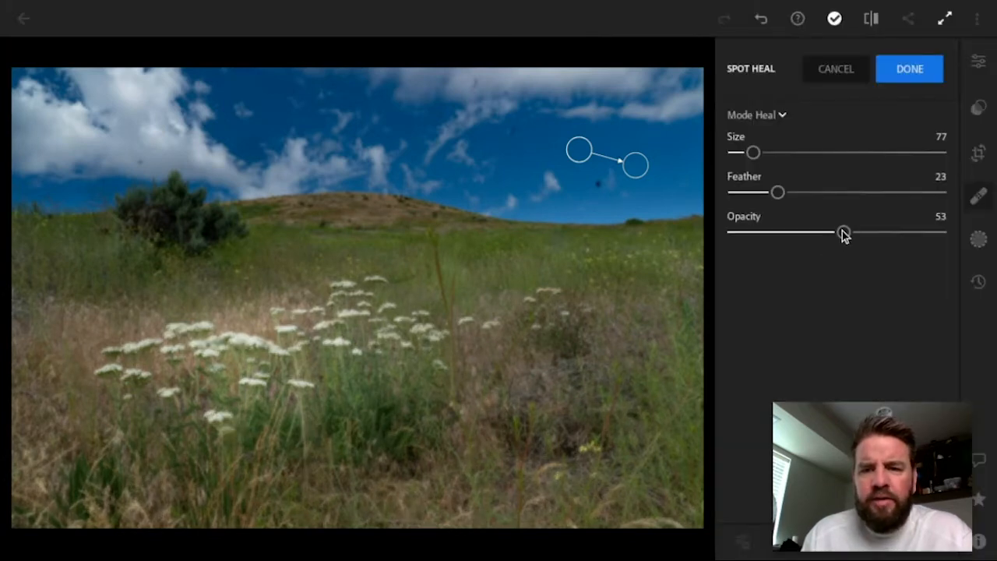
left_click_drag(844, 231, 946, 231)
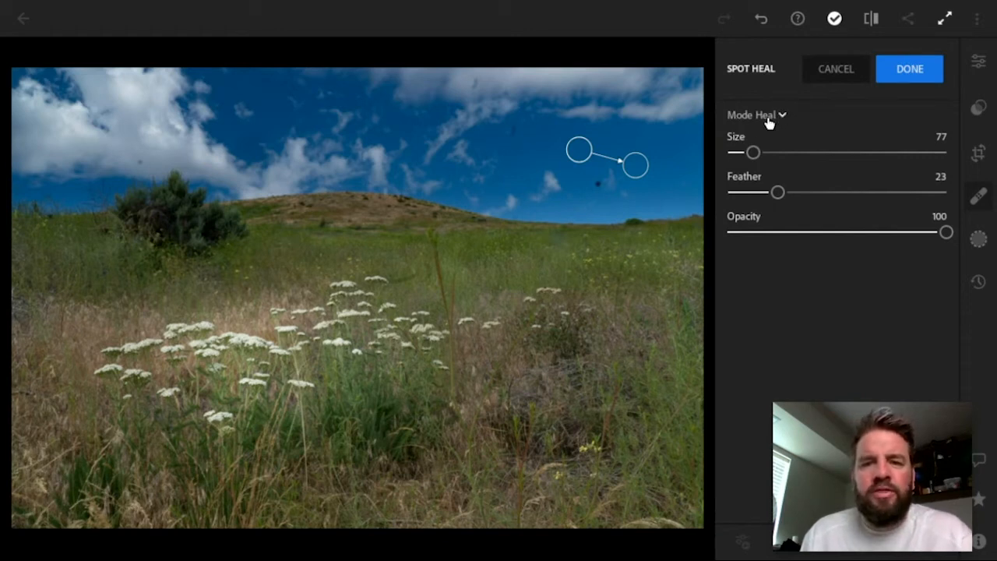
- Review the Heal versus Clone mode choices and keep the spot in Heal mode
left_click(755, 115)
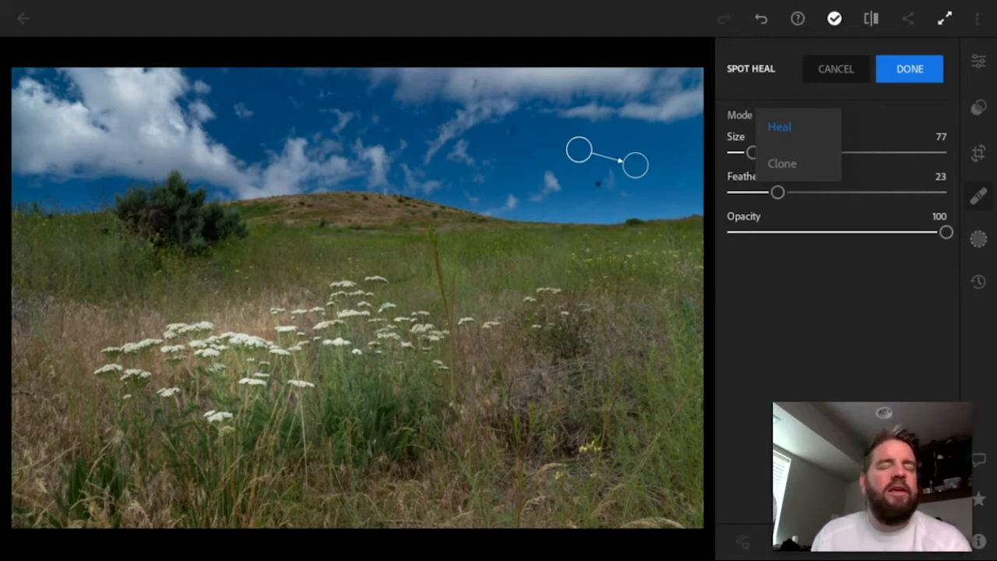
mouse_move(786, 165)
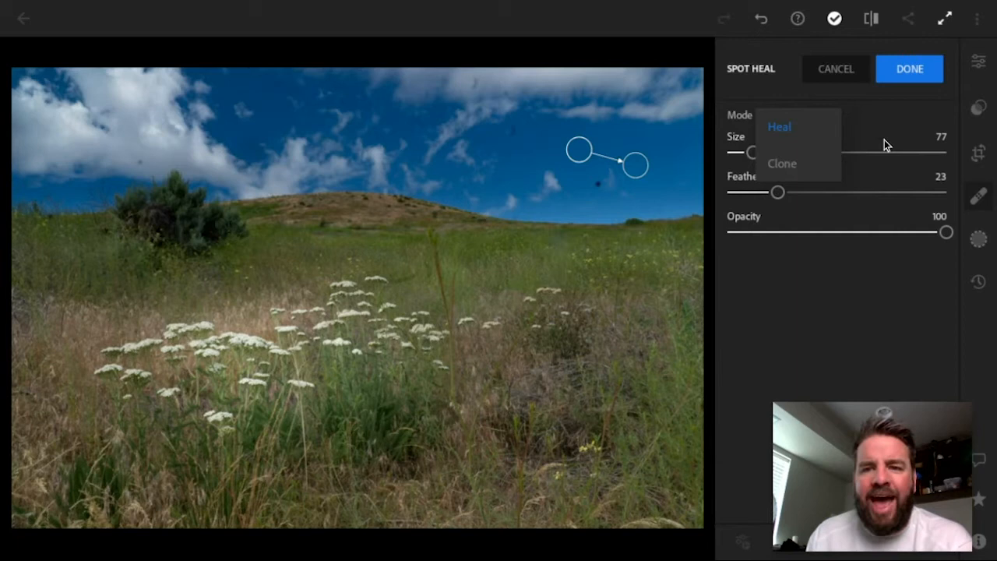
left_click(779, 127)
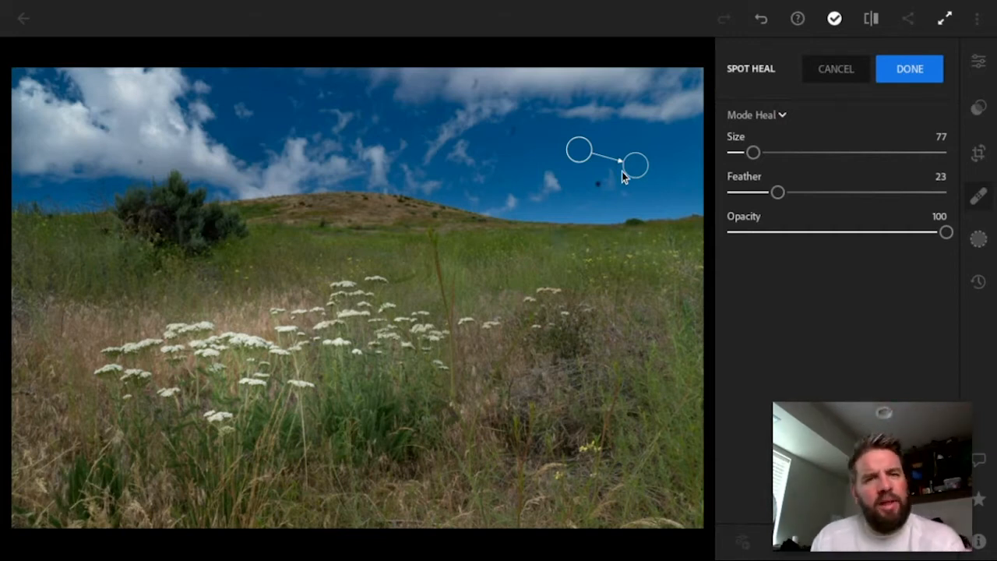
mouse_move(689, 181)
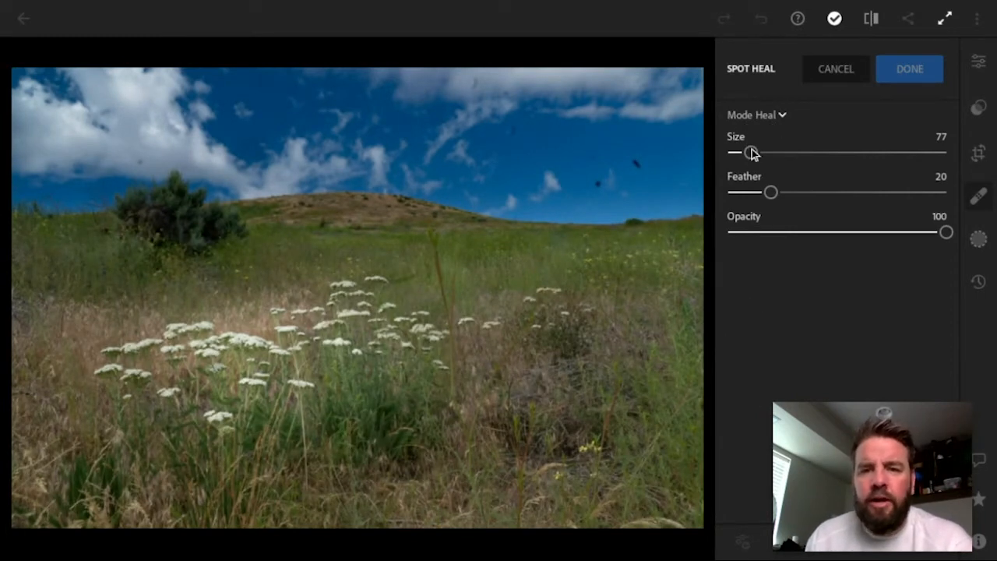
- Nudge the brush size to about 78 and heal a second dust spot in the right sky
left_click_drag(751, 152, 782, 153)
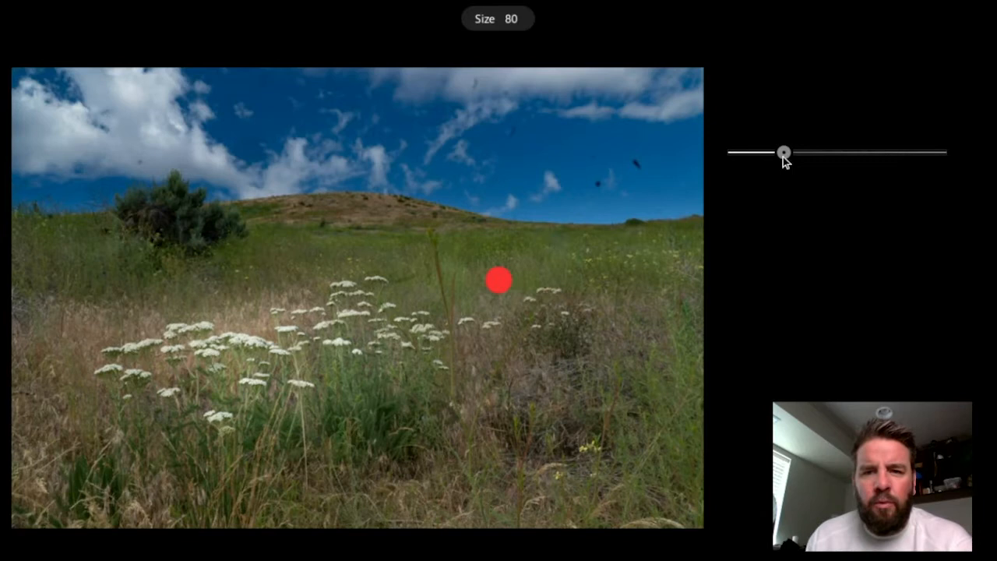
left_click_drag(782, 152, 762, 153)
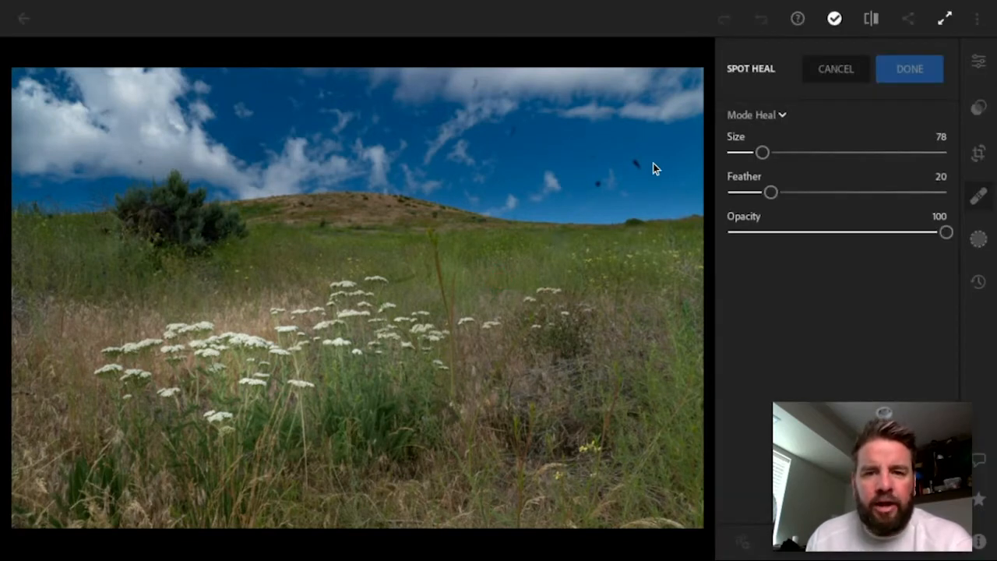
left_click(637, 165)
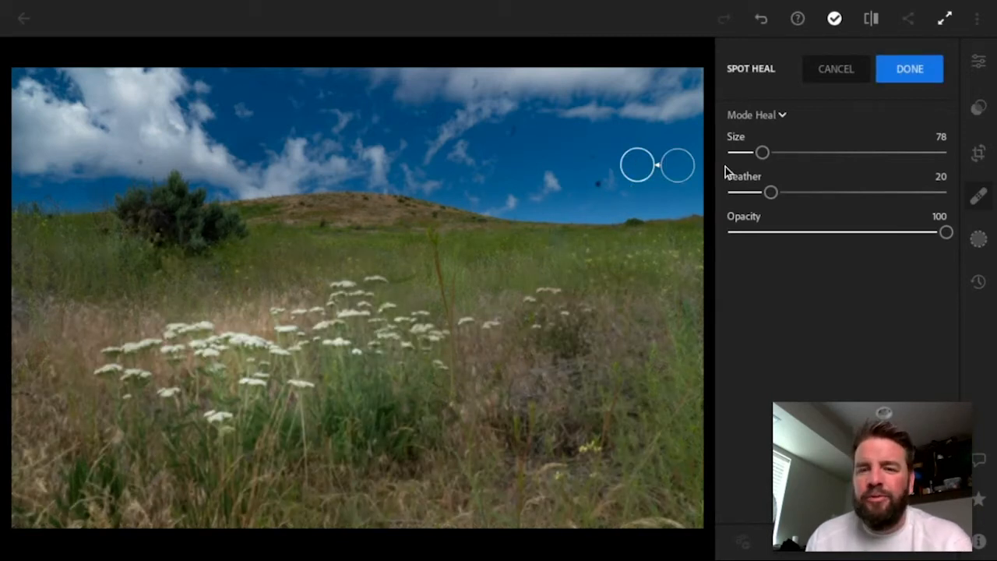
mouse_move(785, 131)
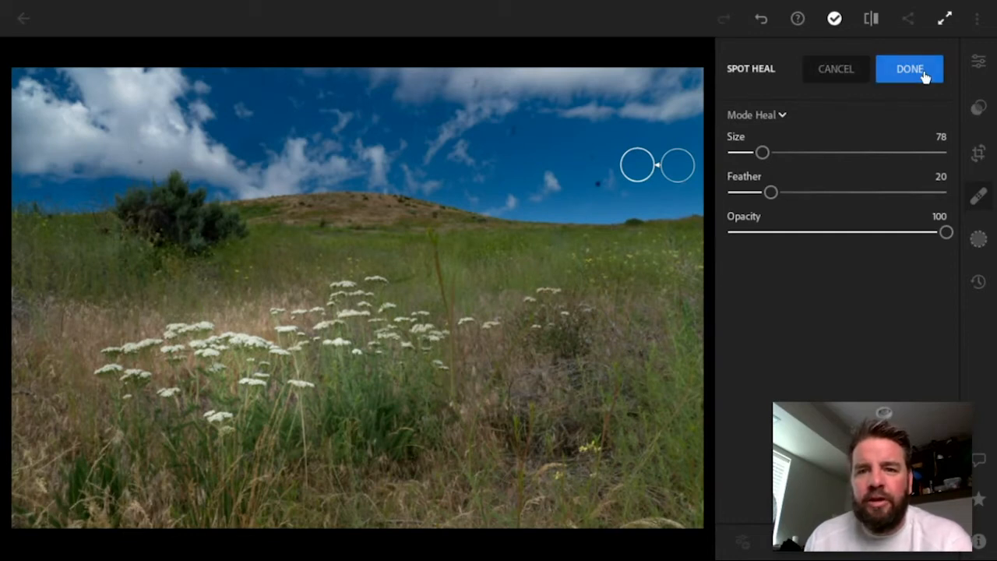
- Enlarge the healing brush to size 97 and, after trying extremes, set feather to 27
left_click_drag(763, 152, 794, 153)
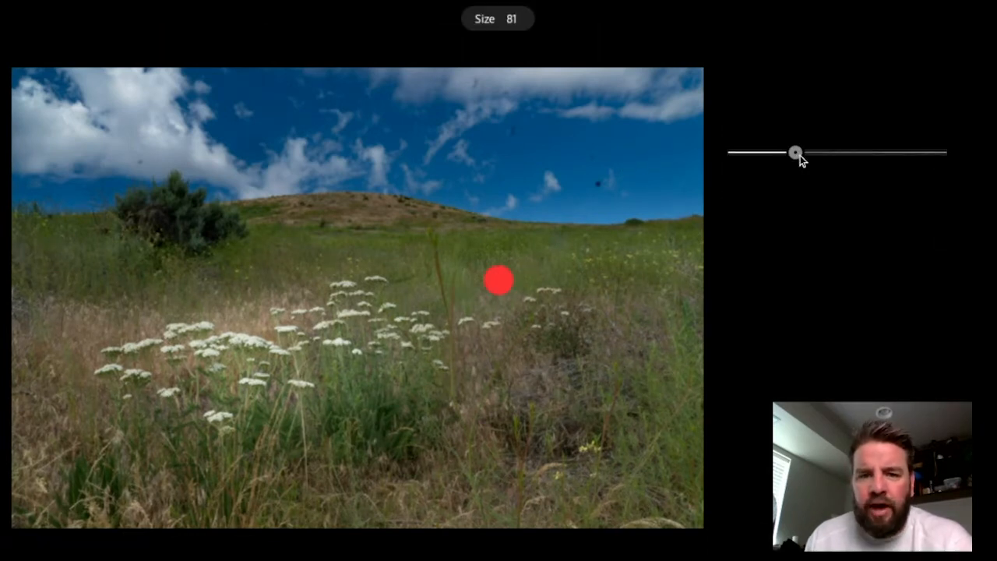
left_click_drag(795, 153, 907, 153)
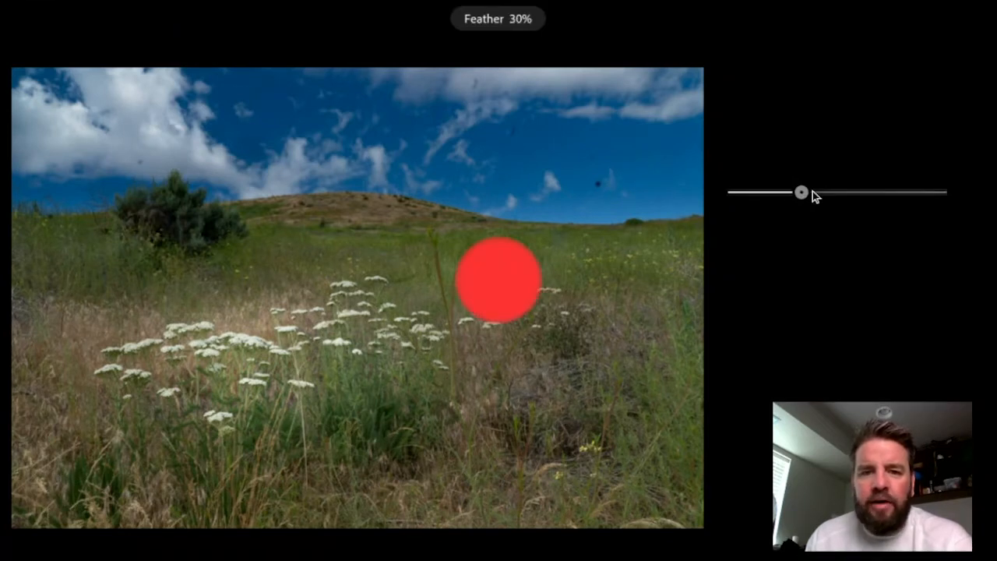
left_click_drag(802, 193, 920, 193)
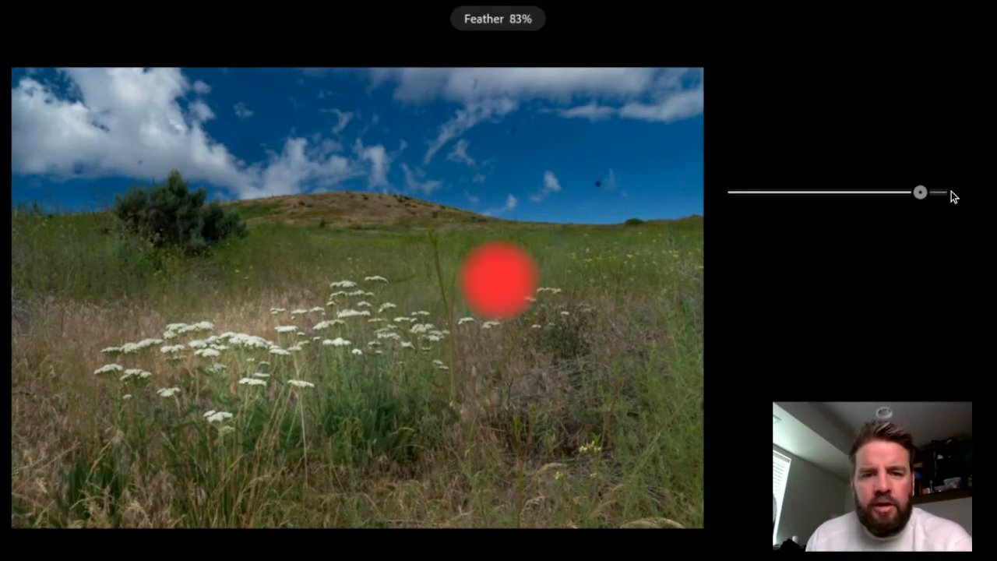
left_click_drag(920, 192, 726, 192)
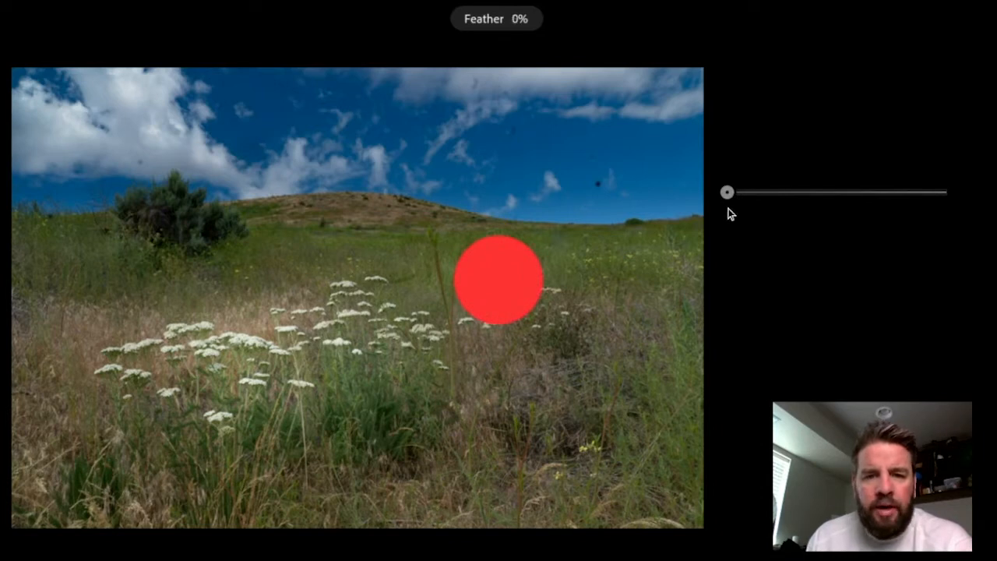
left_click_drag(726, 193, 757, 193)
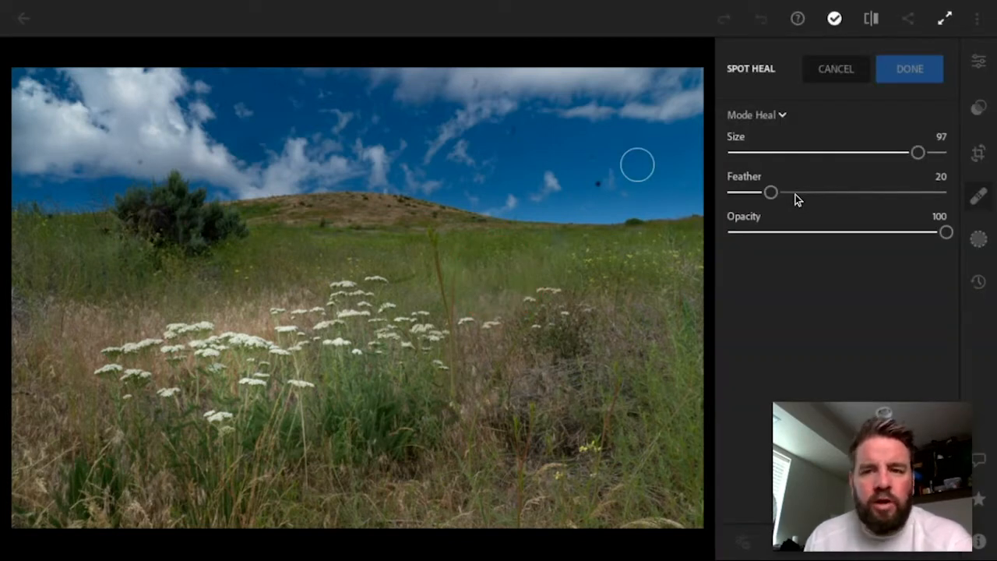
left_click_drag(771, 193, 787, 193)
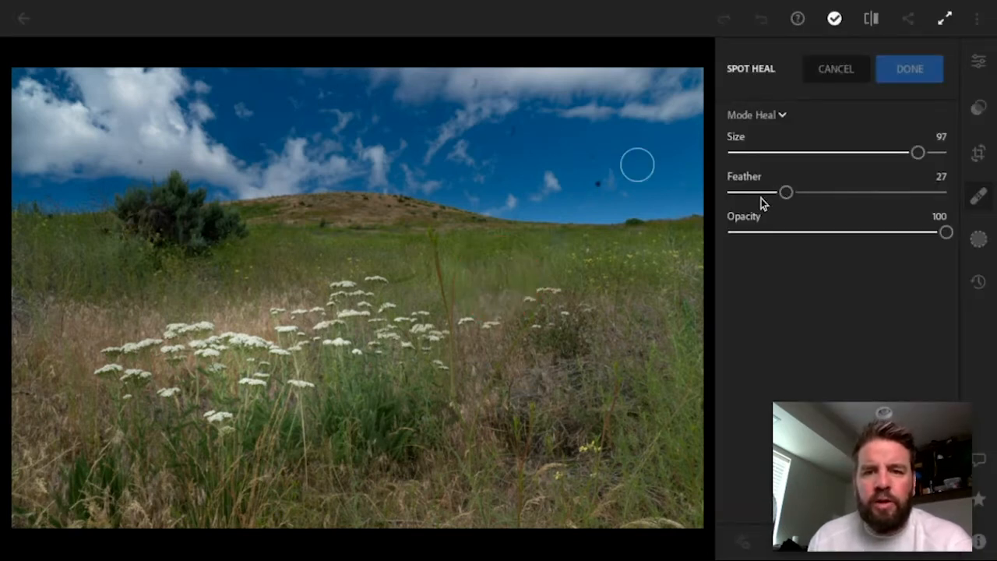
mouse_move(911, 242)
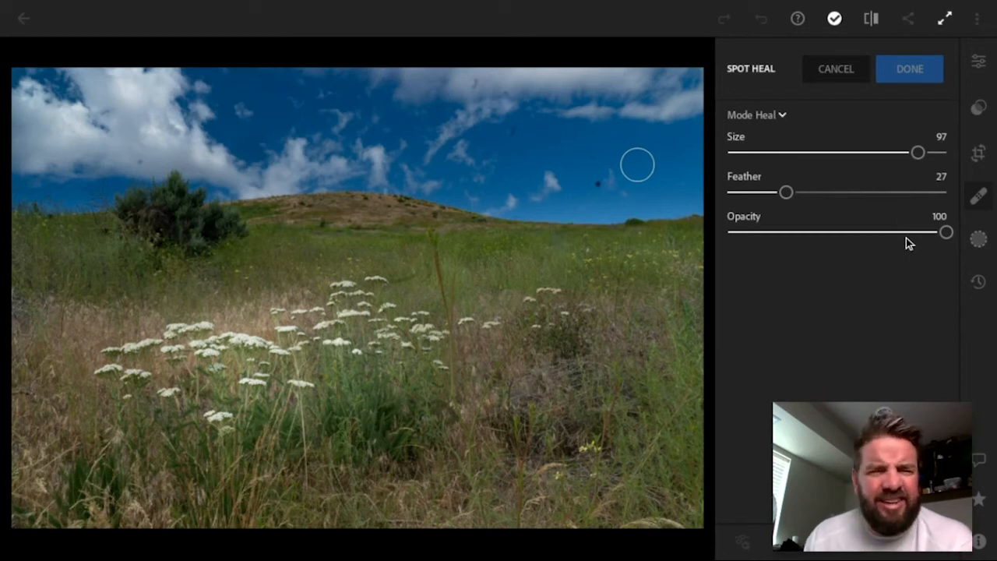
mouse_move(636, 131)
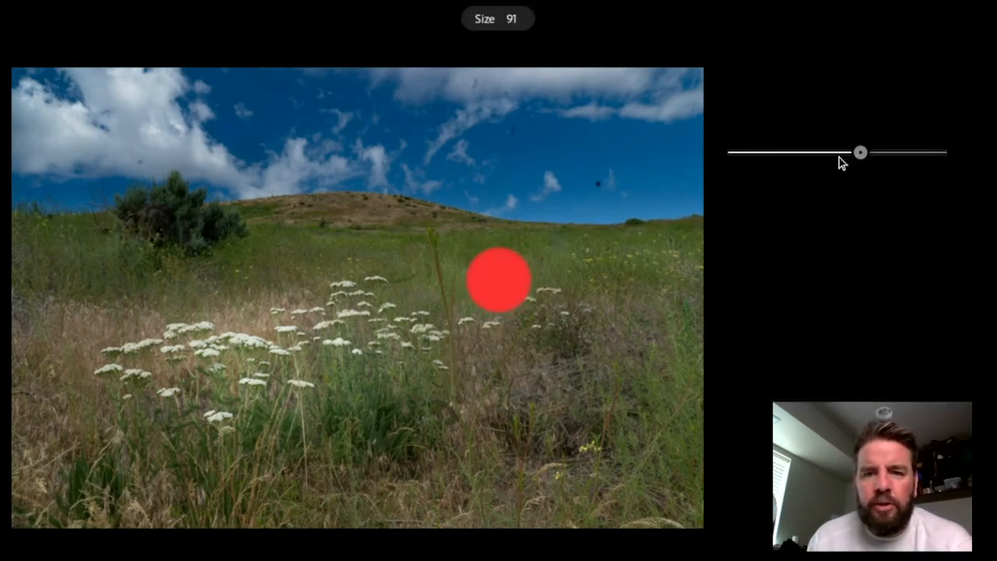
- Bring the healing brush size back down from 97 to 78
left_click_drag(860, 152, 754, 153)
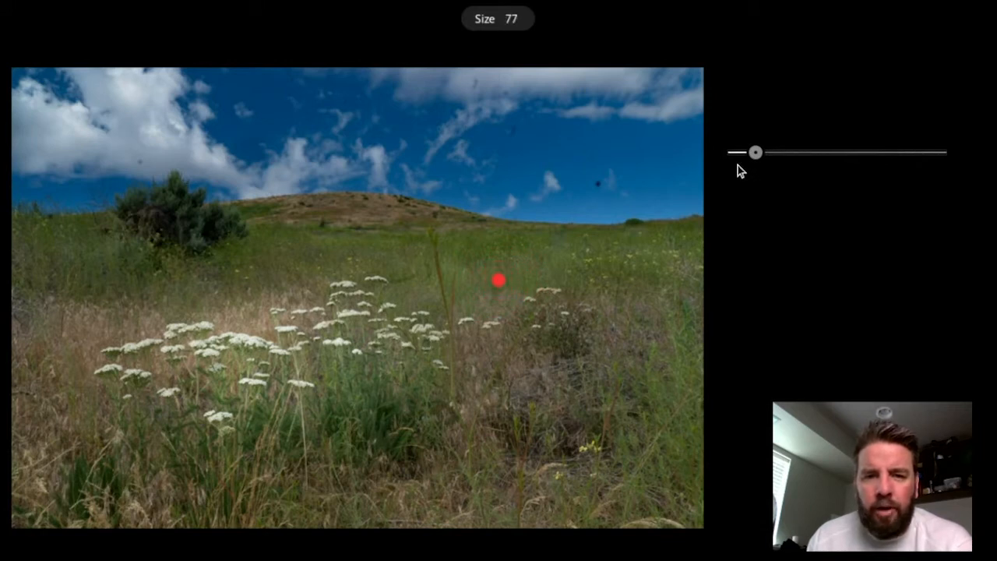
left_click_drag(754, 153, 740, 153)
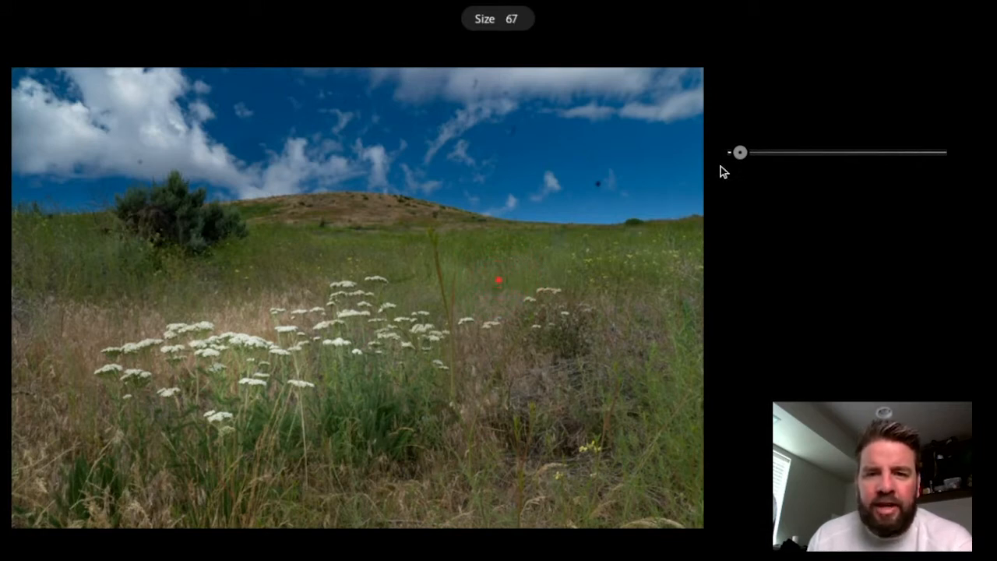
left_click_drag(739, 153, 745, 152)
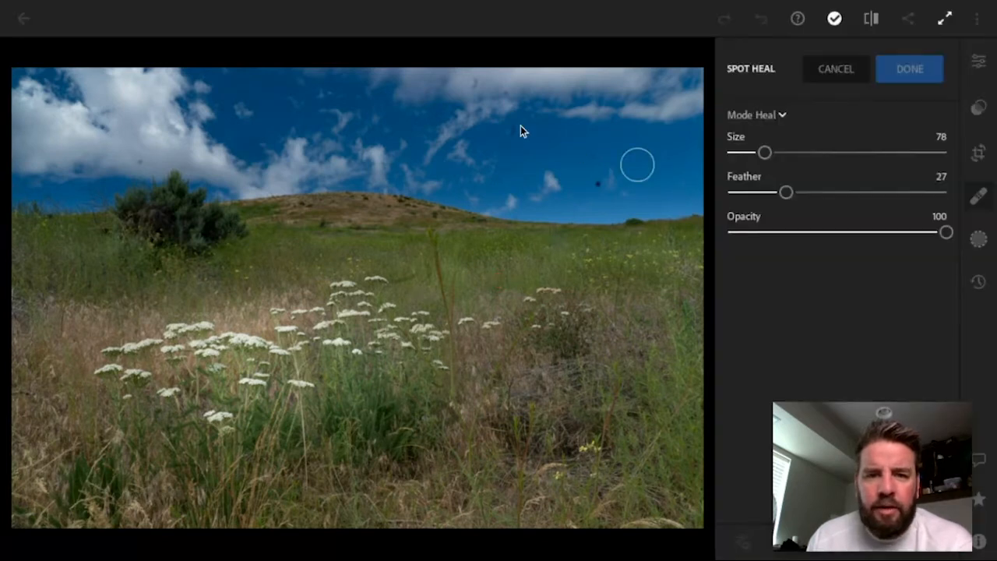
mouse_move(517, 141)
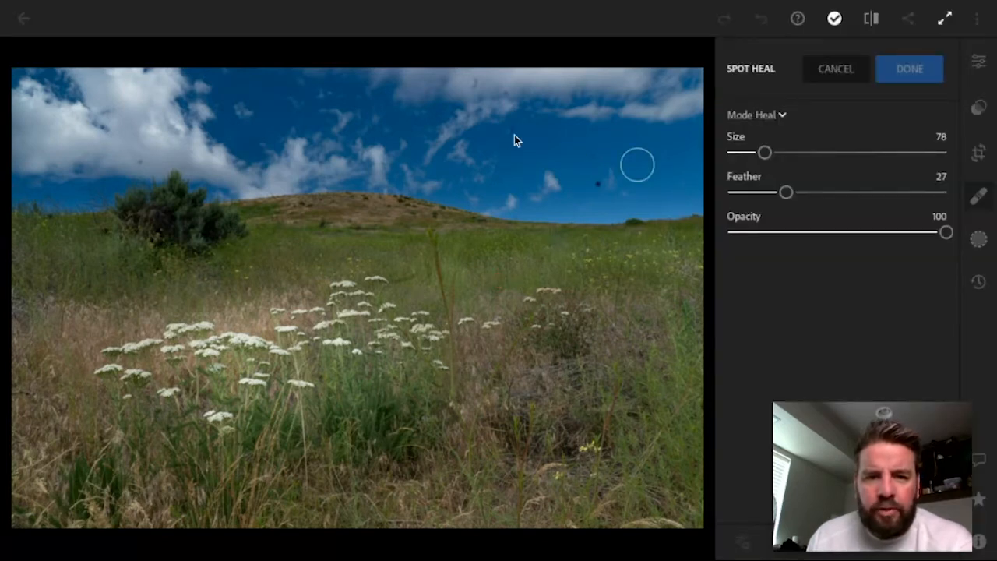
- Heal the dust spot in the upper-middle sky with the size-78 brush
left_click(514, 134)
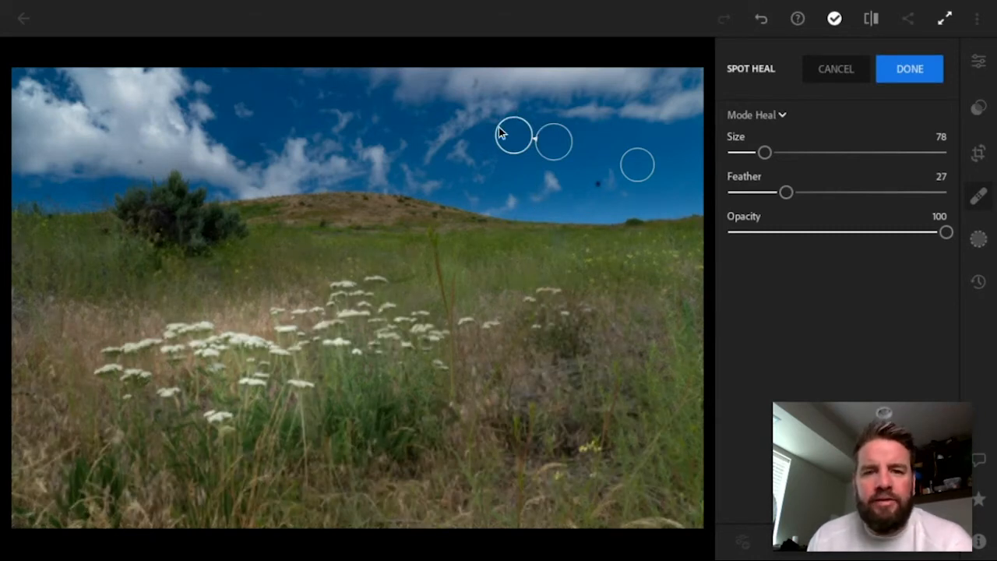
mouse_move(527, 126)
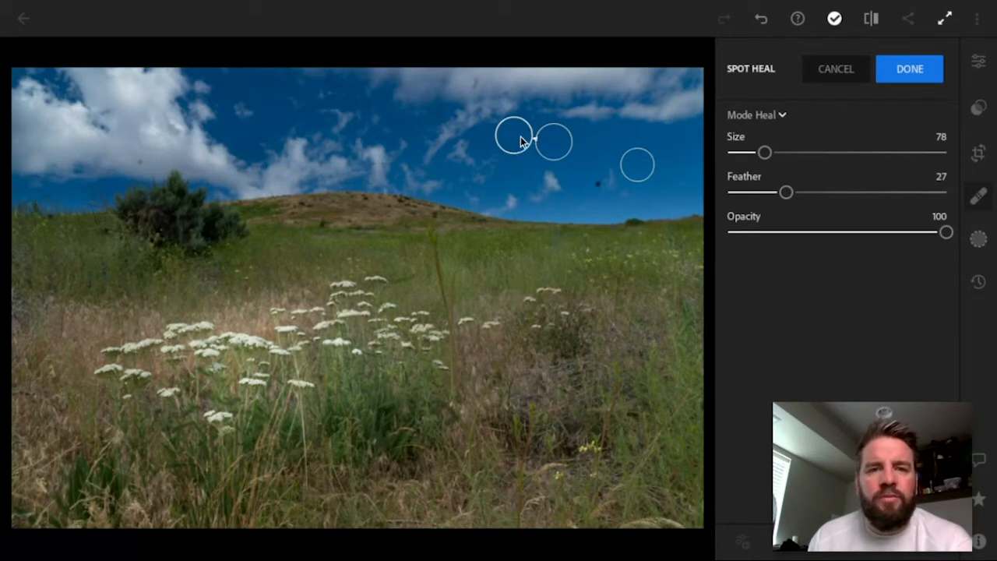
mouse_move(562, 134)
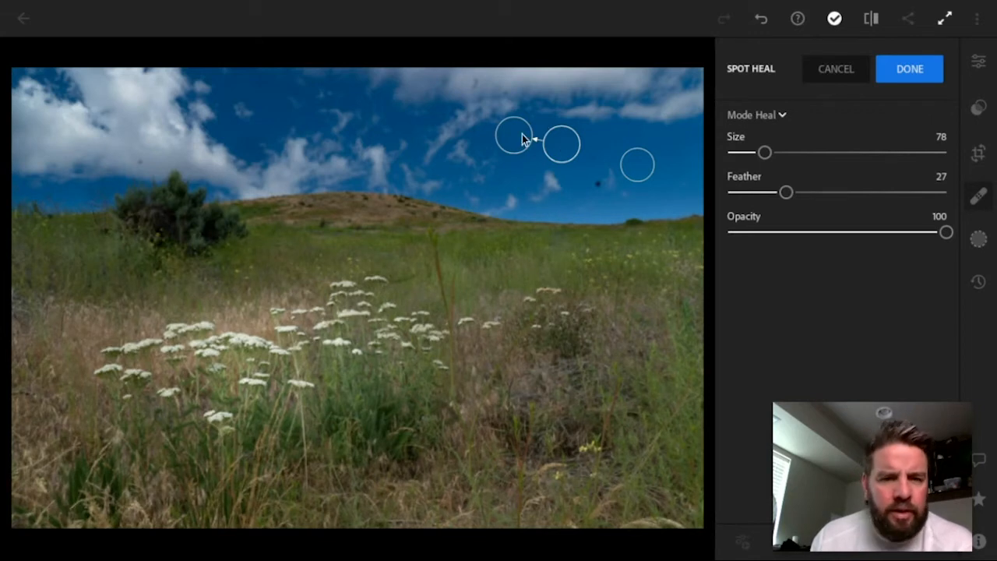
mouse_move(476, 93)
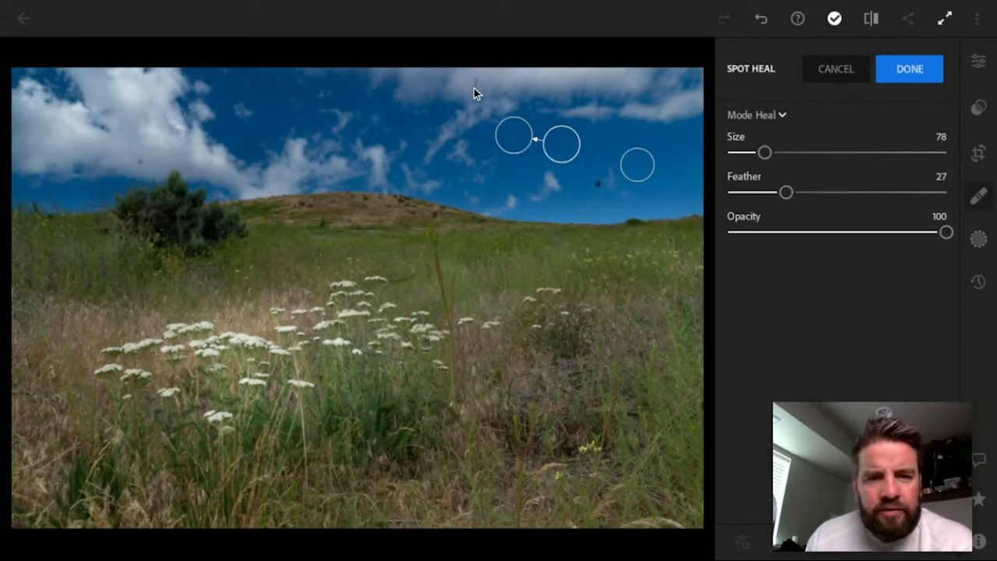
- Brush a heal over a dust spot near the top of the sky and lower the brush size to 76
left_click_drag(537, 232, 474, 88)
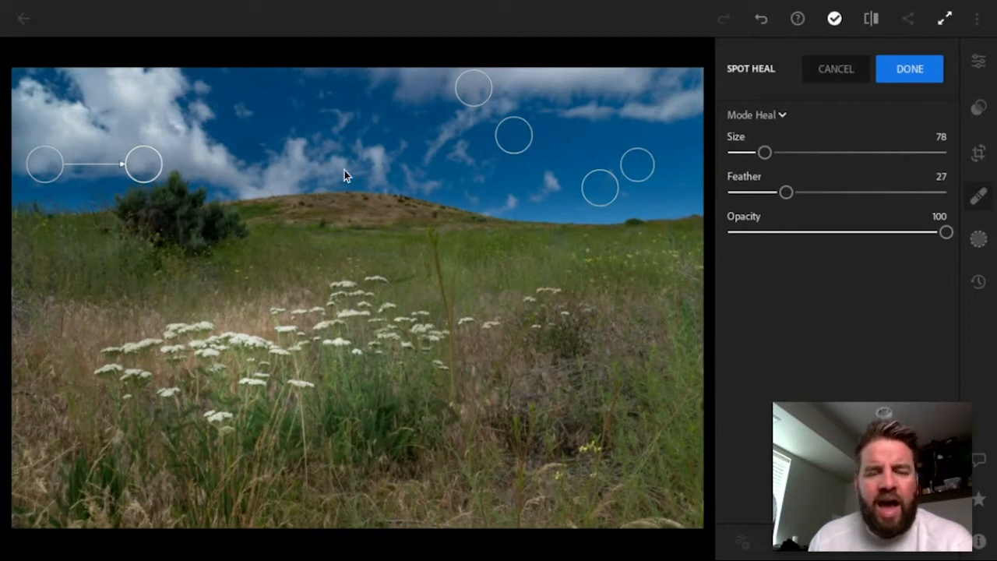
mouse_move(513, 92)
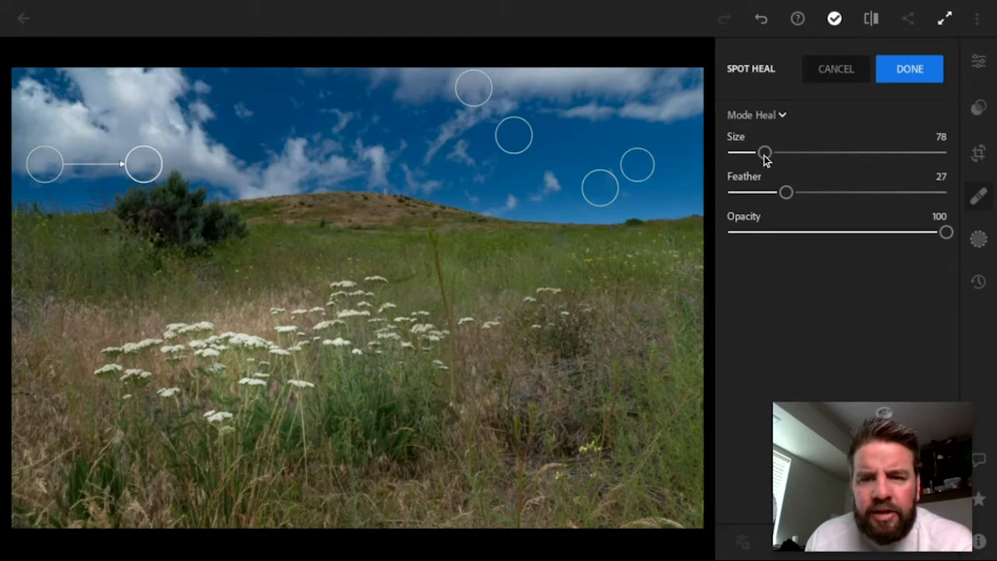
left_click_drag(765, 153, 746, 153)
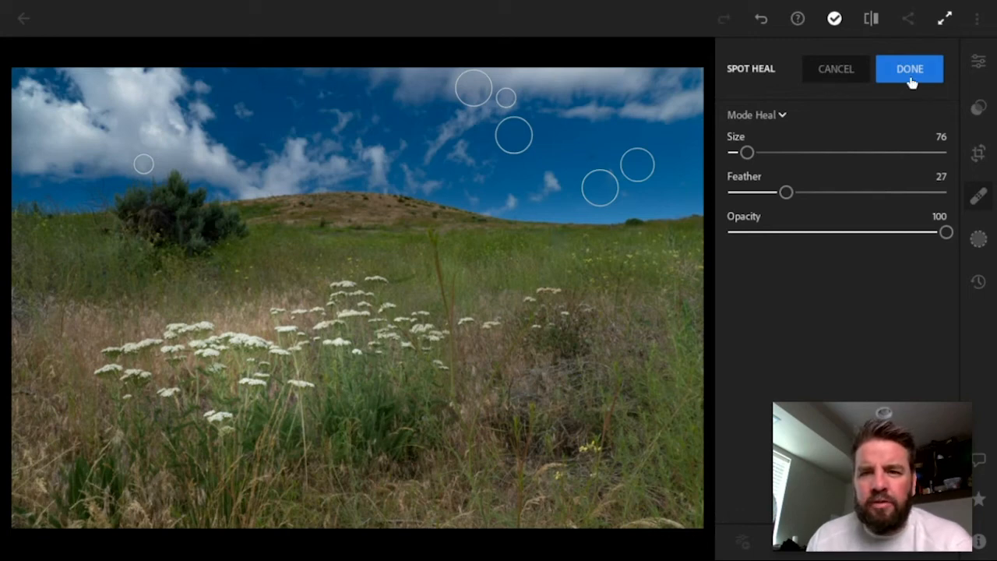
- Commit the sky heals with Done and move on to the hillside photo of two walkers
left_click(910, 68)
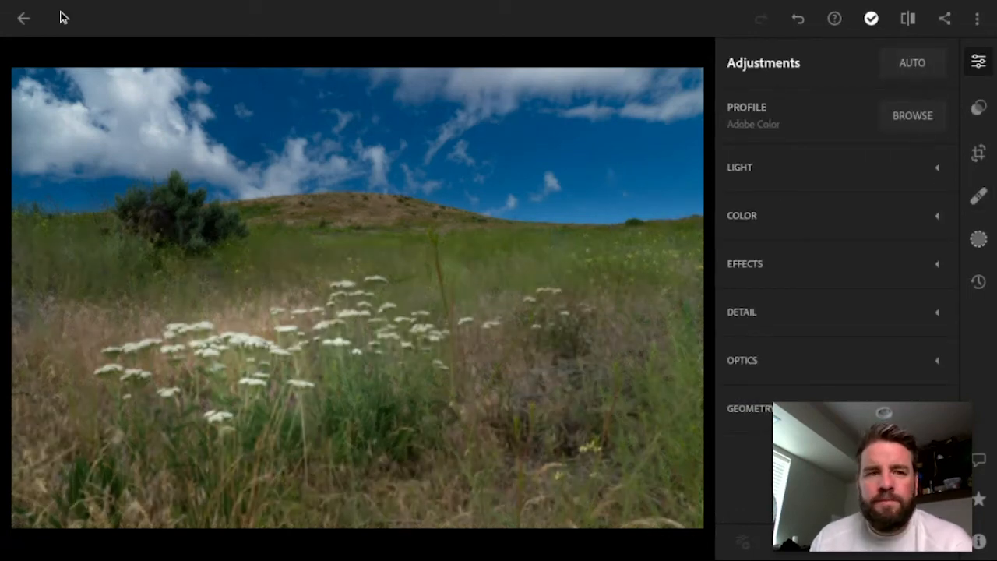
left_click(24, 19)
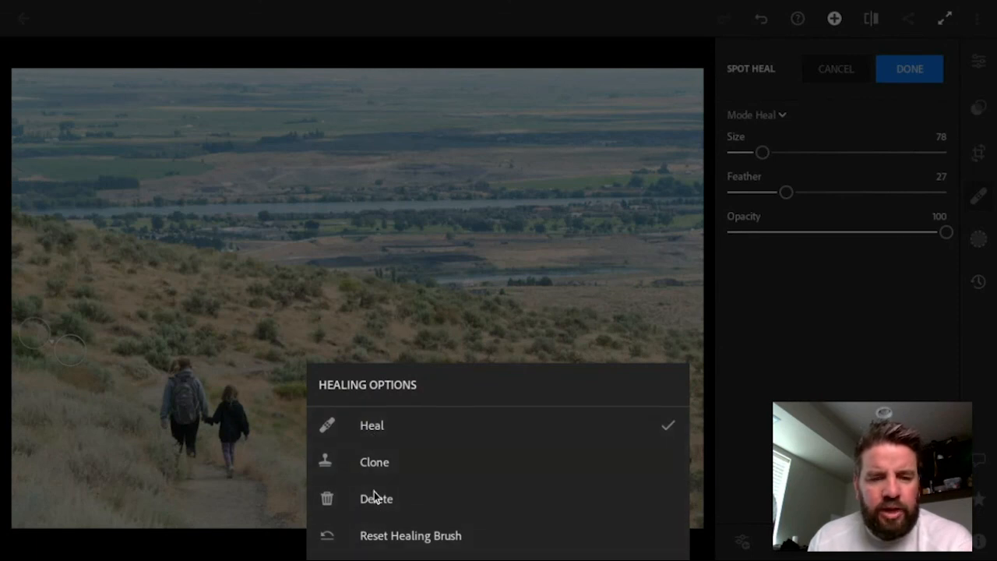
mouse_move(78, 349)
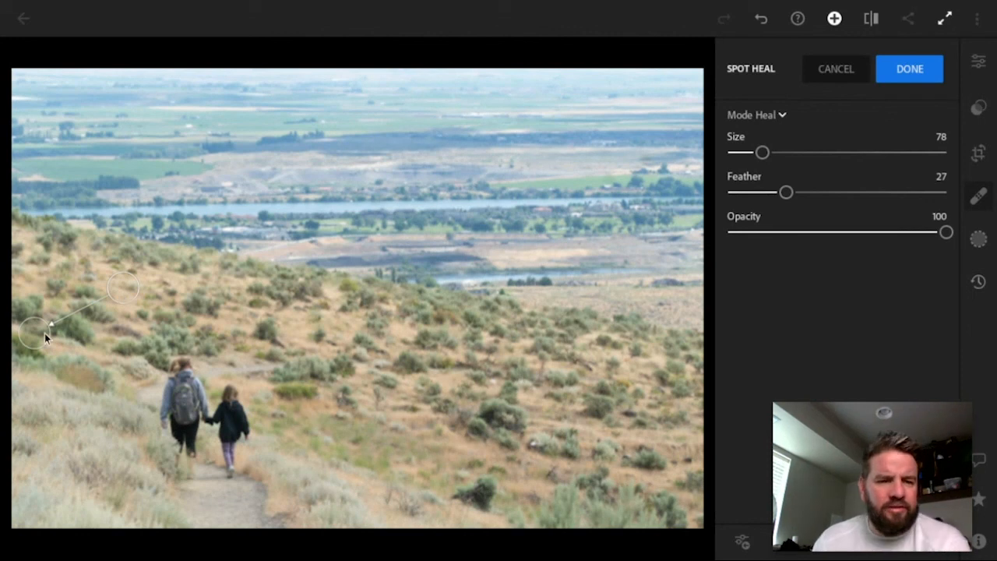
mouse_move(614, 70)
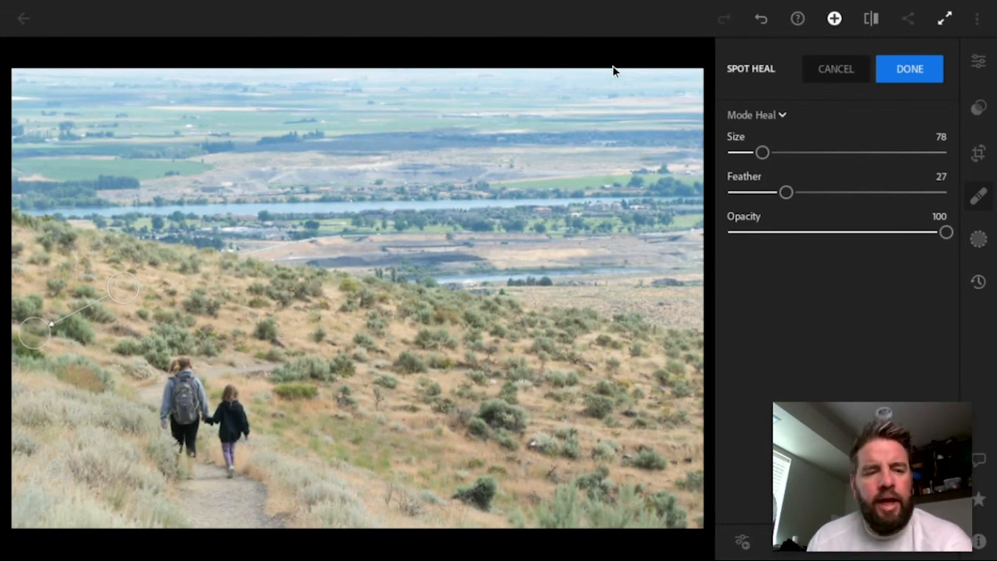
- Apply the signpost heal spot with Done, returning to the main editing adjustments
left_click(909, 69)
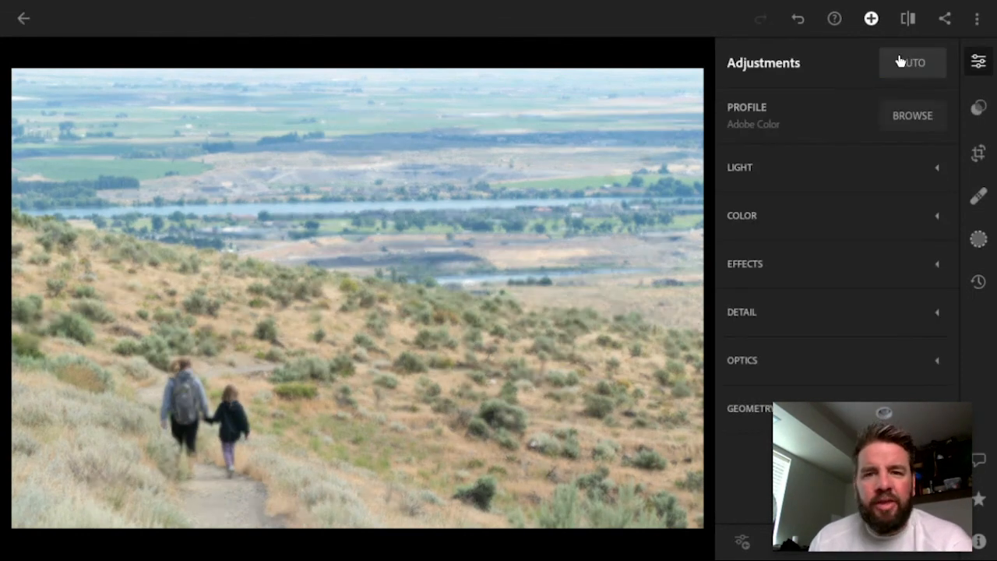